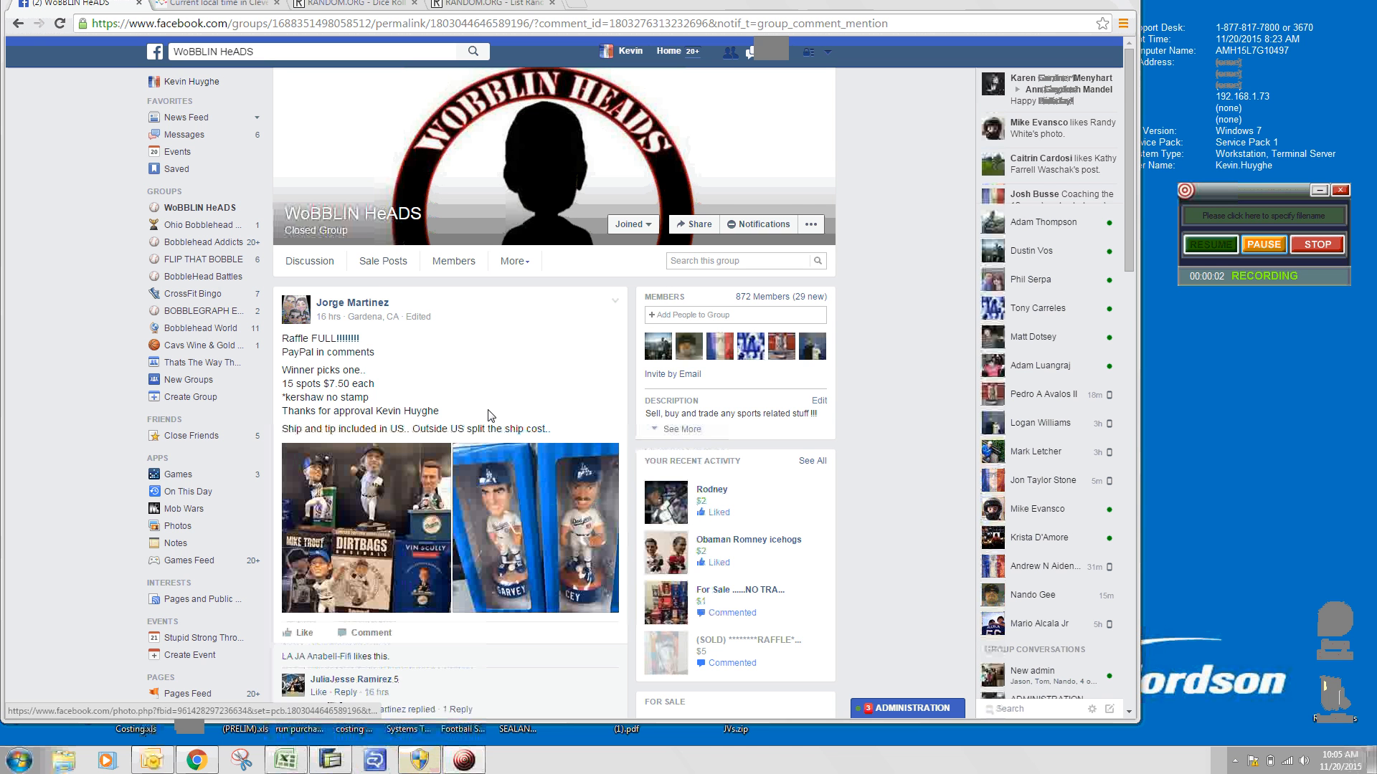
# Review the 15-name raffle list in the Facebook post and check the current local time.
pyautogui.scroll(-3)
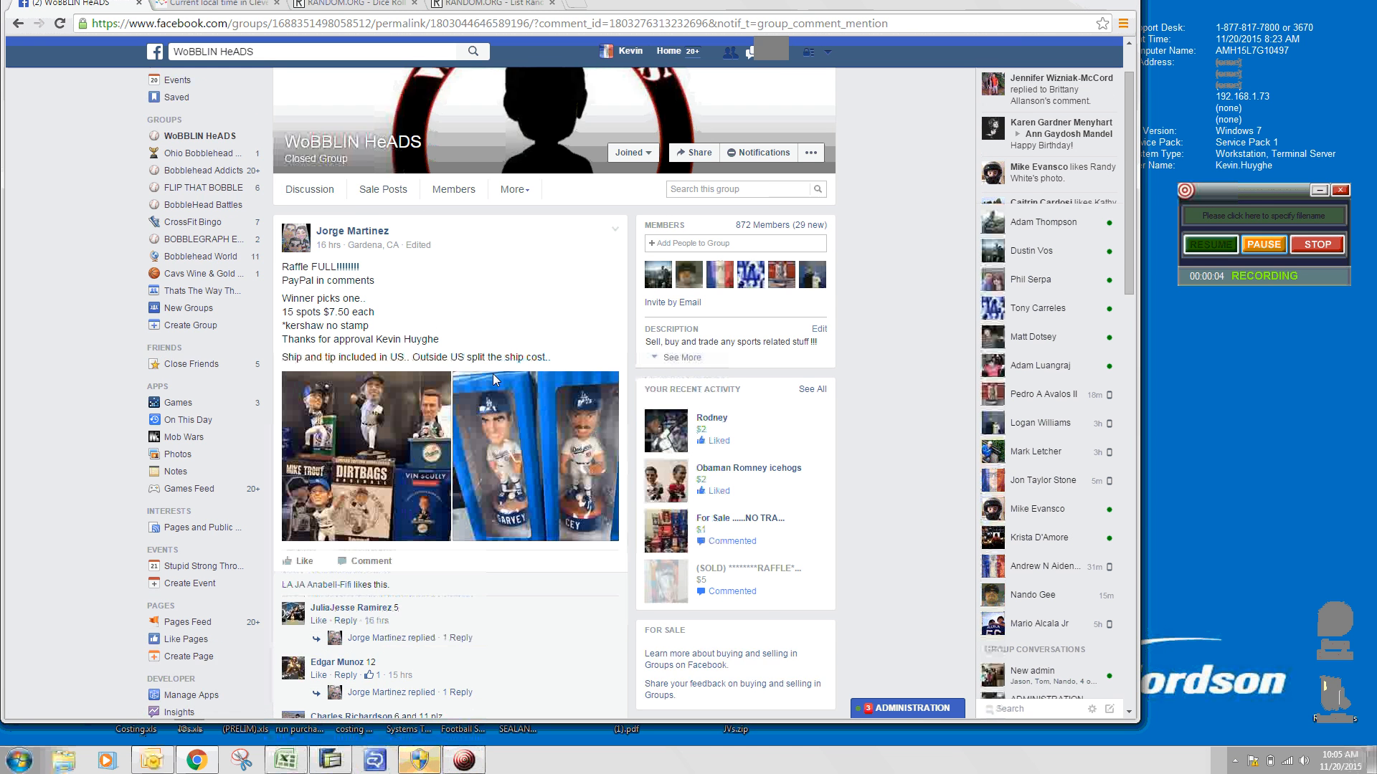
pyautogui.scroll(-3)
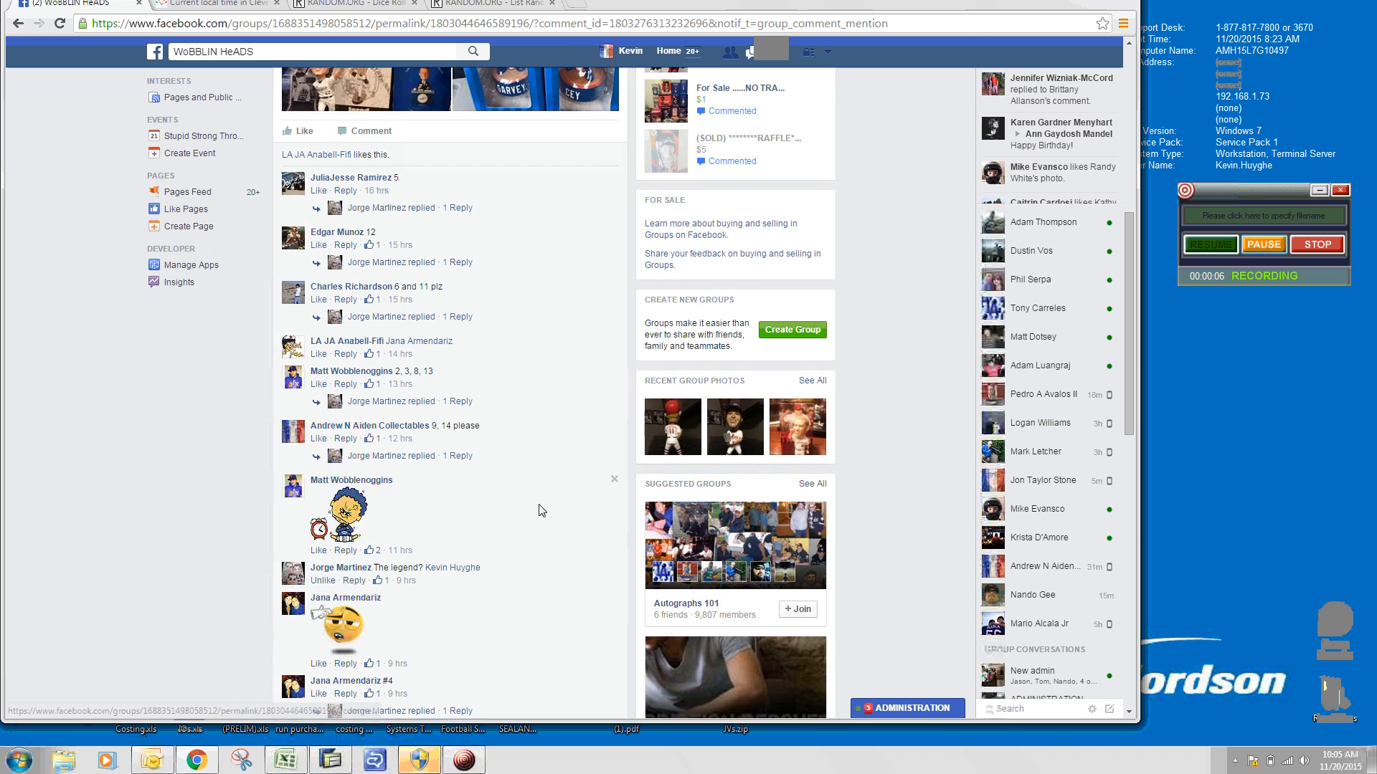
pyautogui.scroll(3)
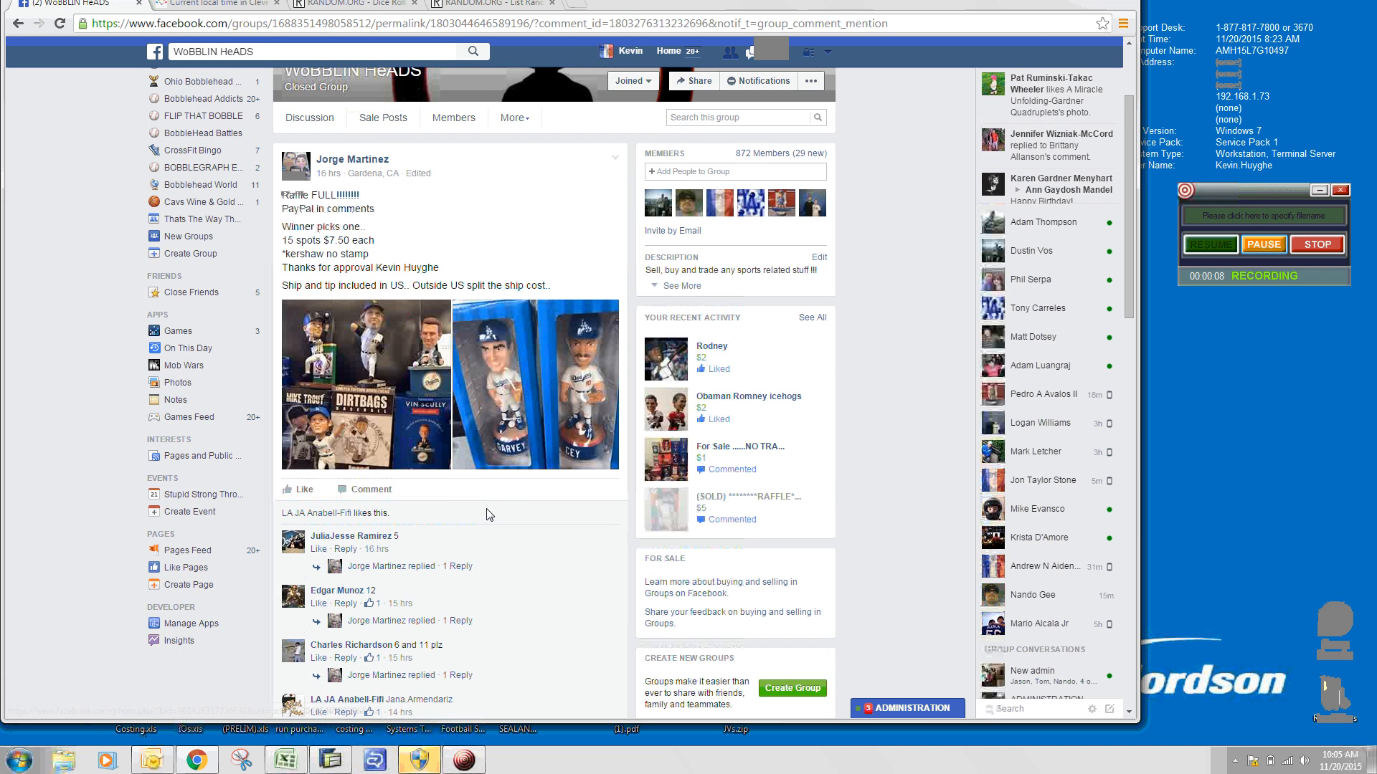
pyautogui.scroll(-3)
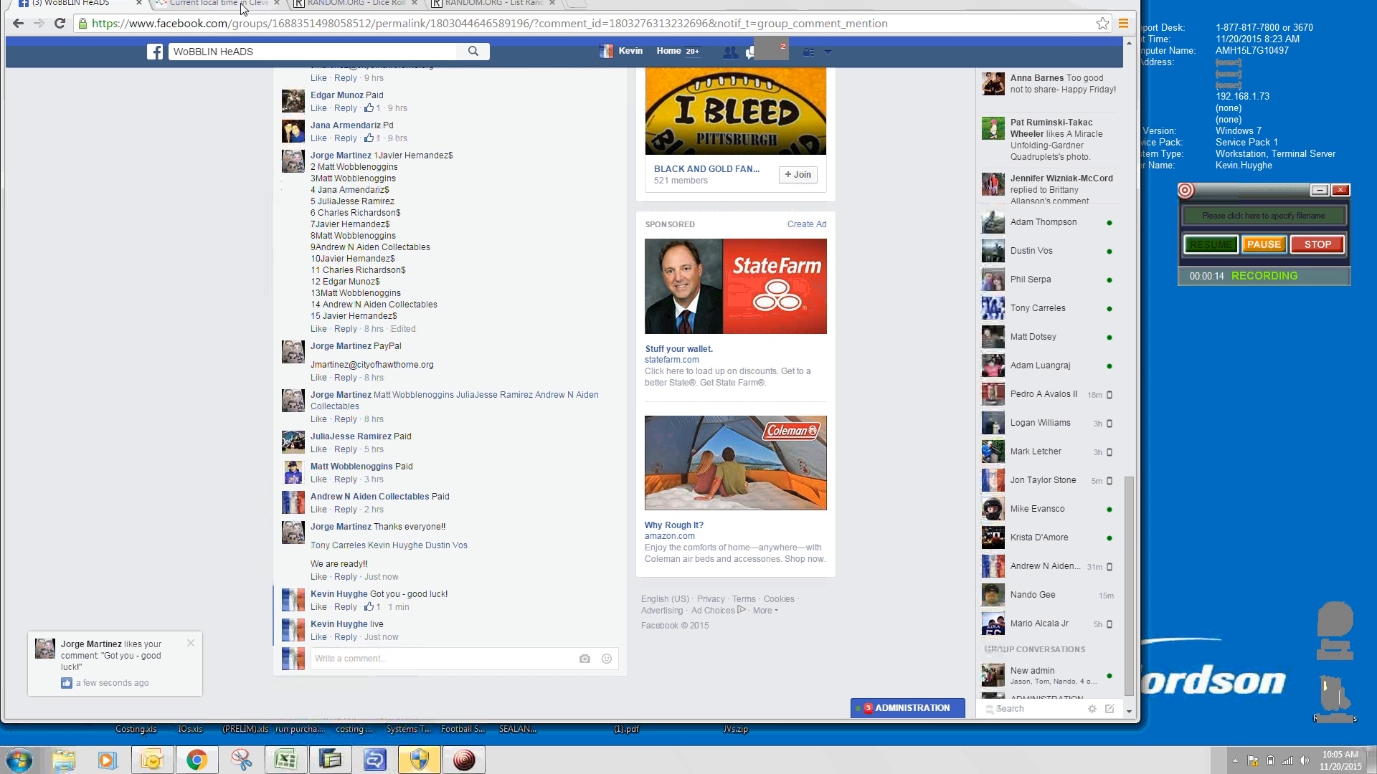
pyautogui.click(211, 4)
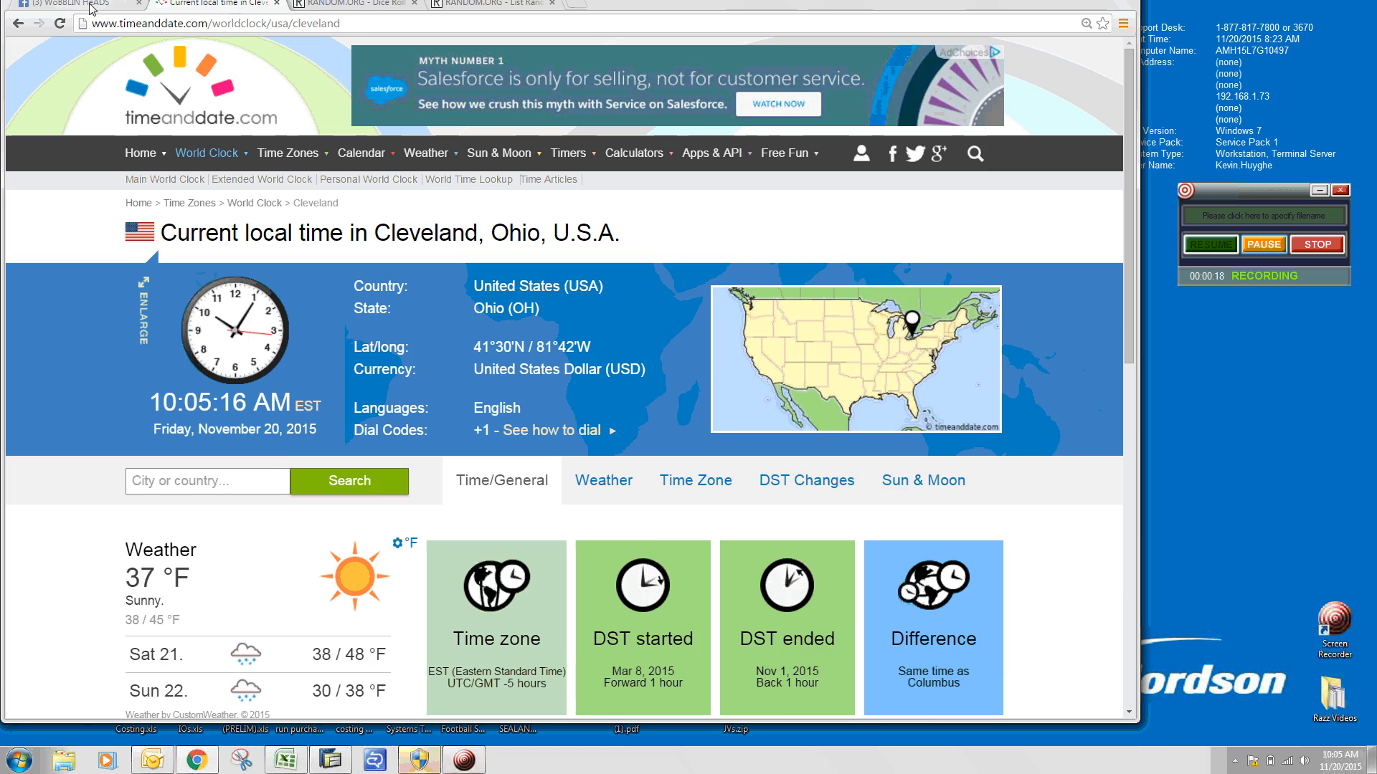
pyautogui.click(66, 4)
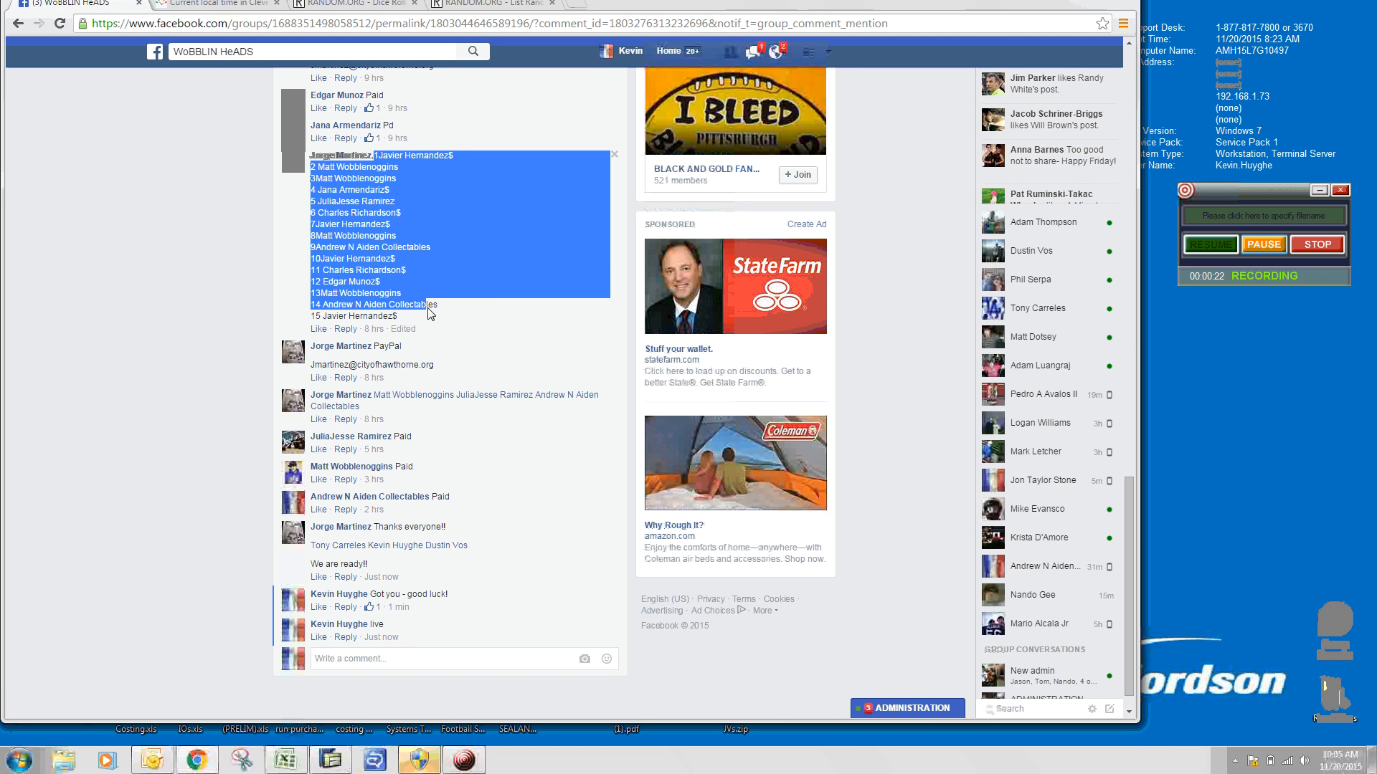
# Roll two dice on RANDOM.ORG (2 and 4) to set the shuffle count, then return to the List Randomizer.
pyautogui.click(483, 3)
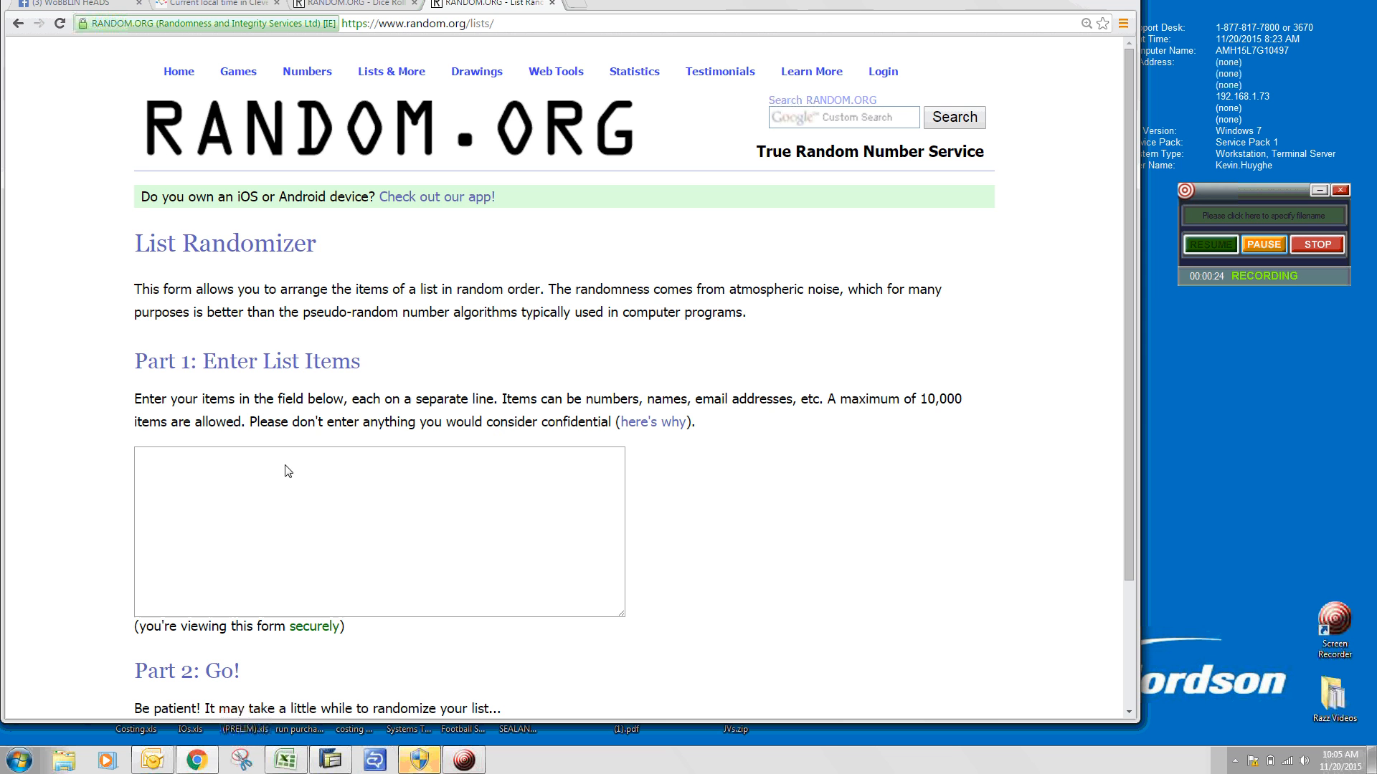
pyautogui.click(356, 4)
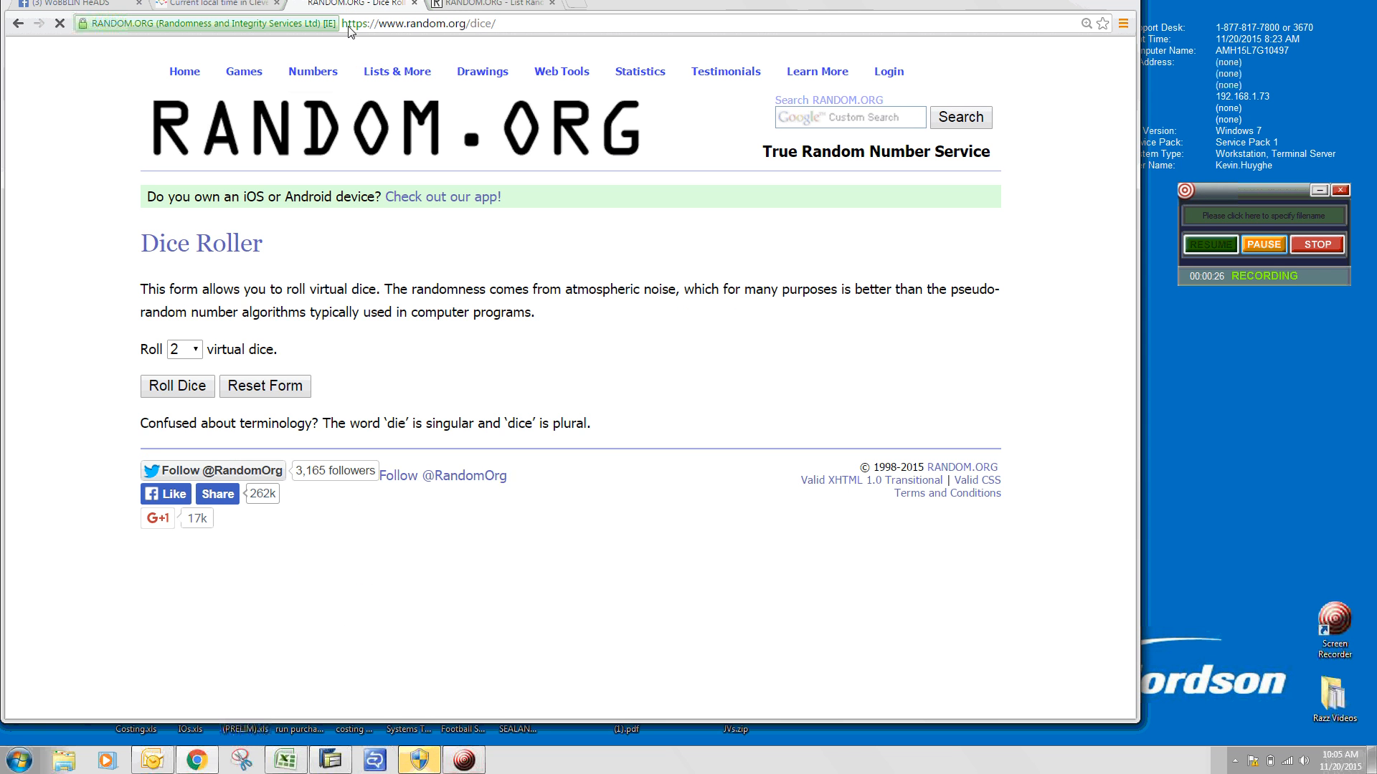
pyautogui.click(177, 386)
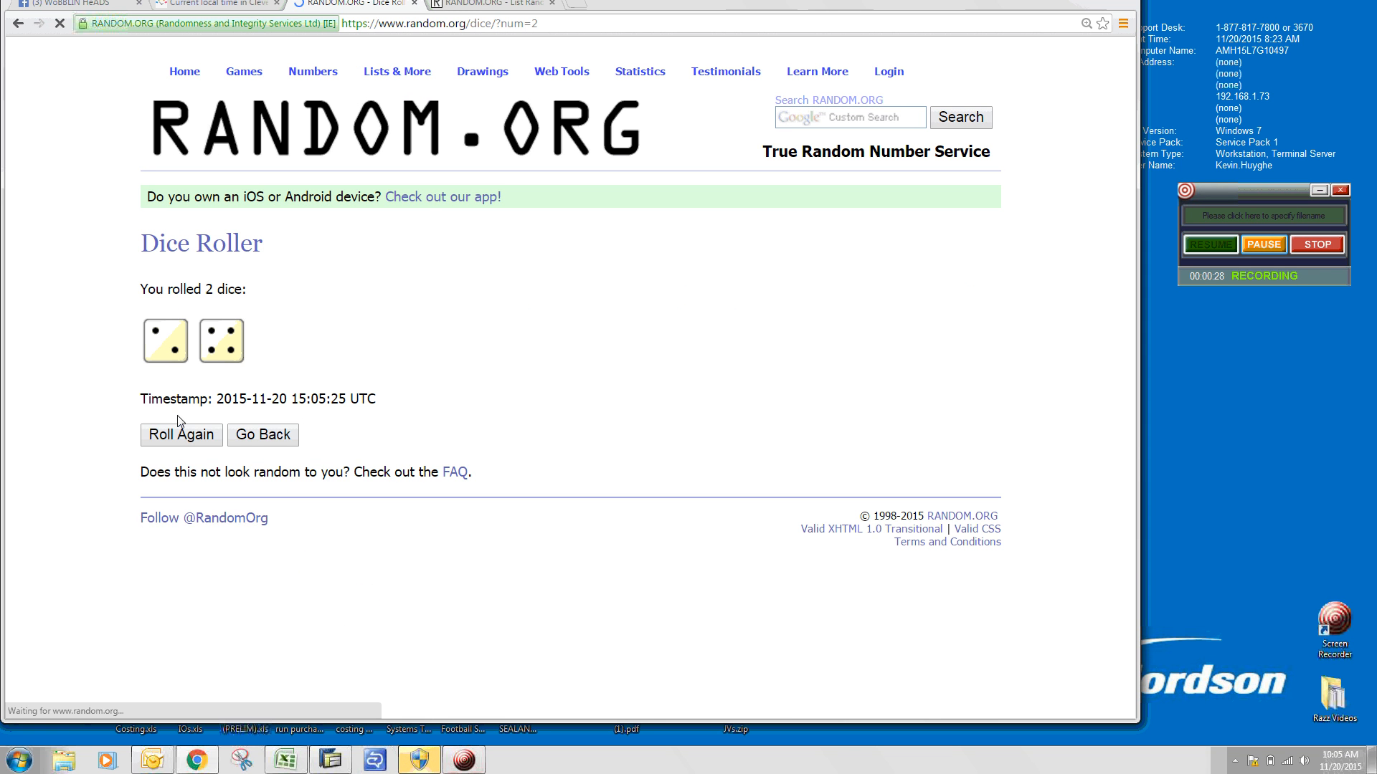
pyautogui.click(487, 3)
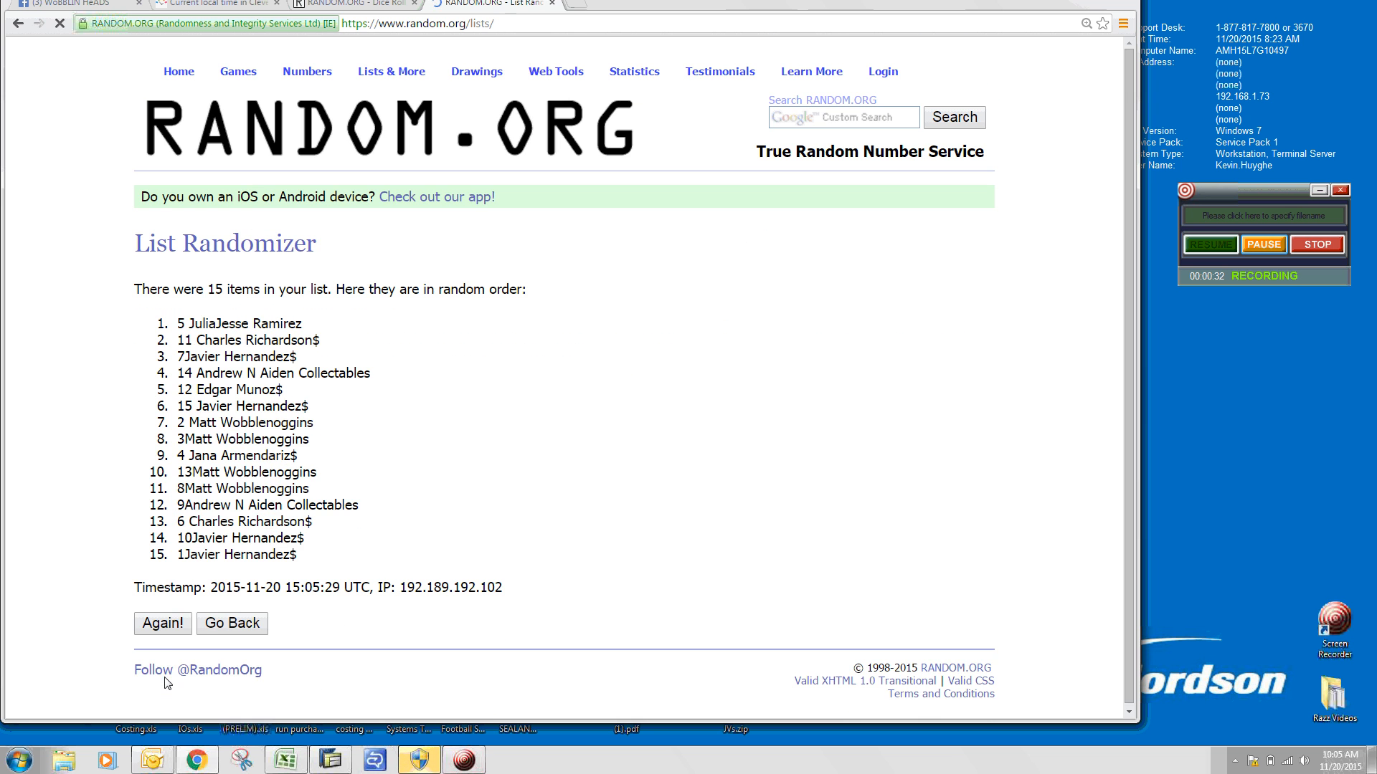
pyautogui.click(162, 624)
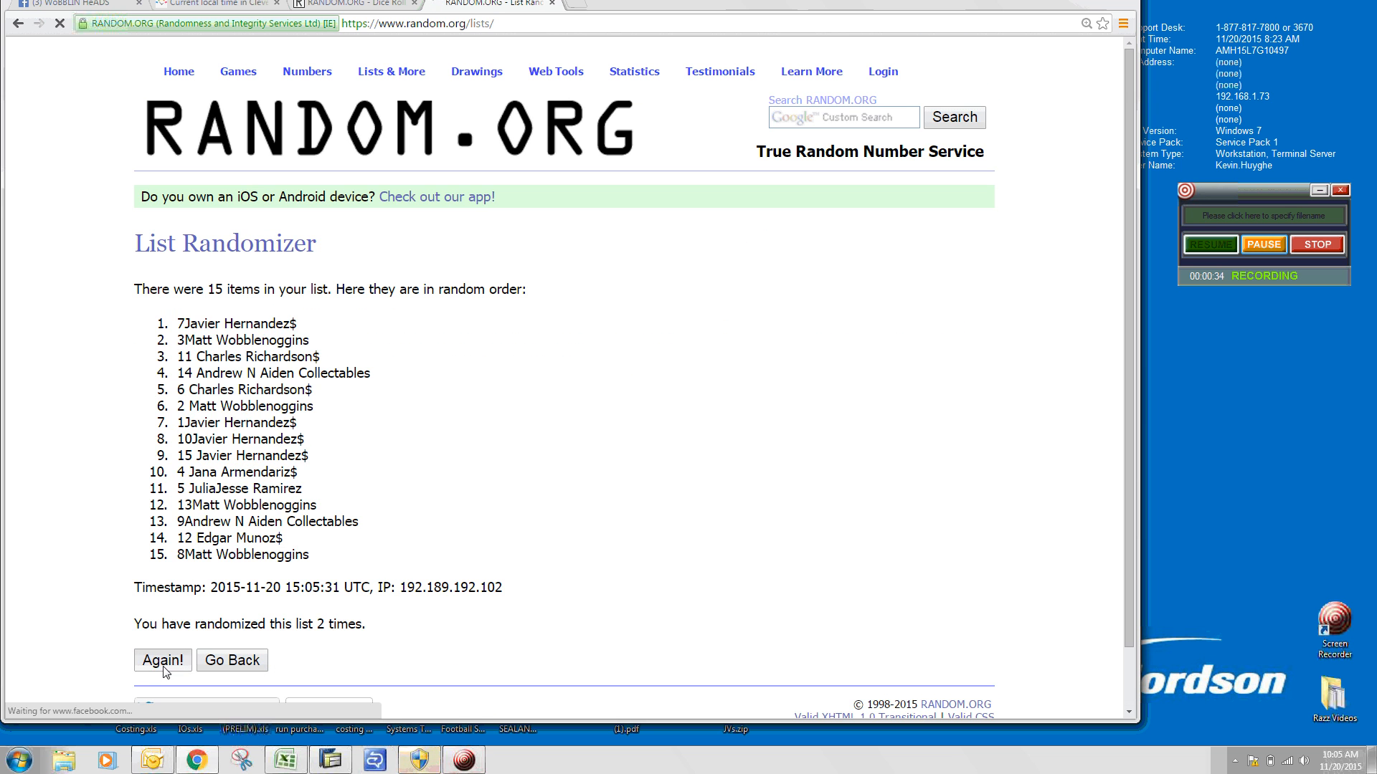
pyautogui.click(162, 659)
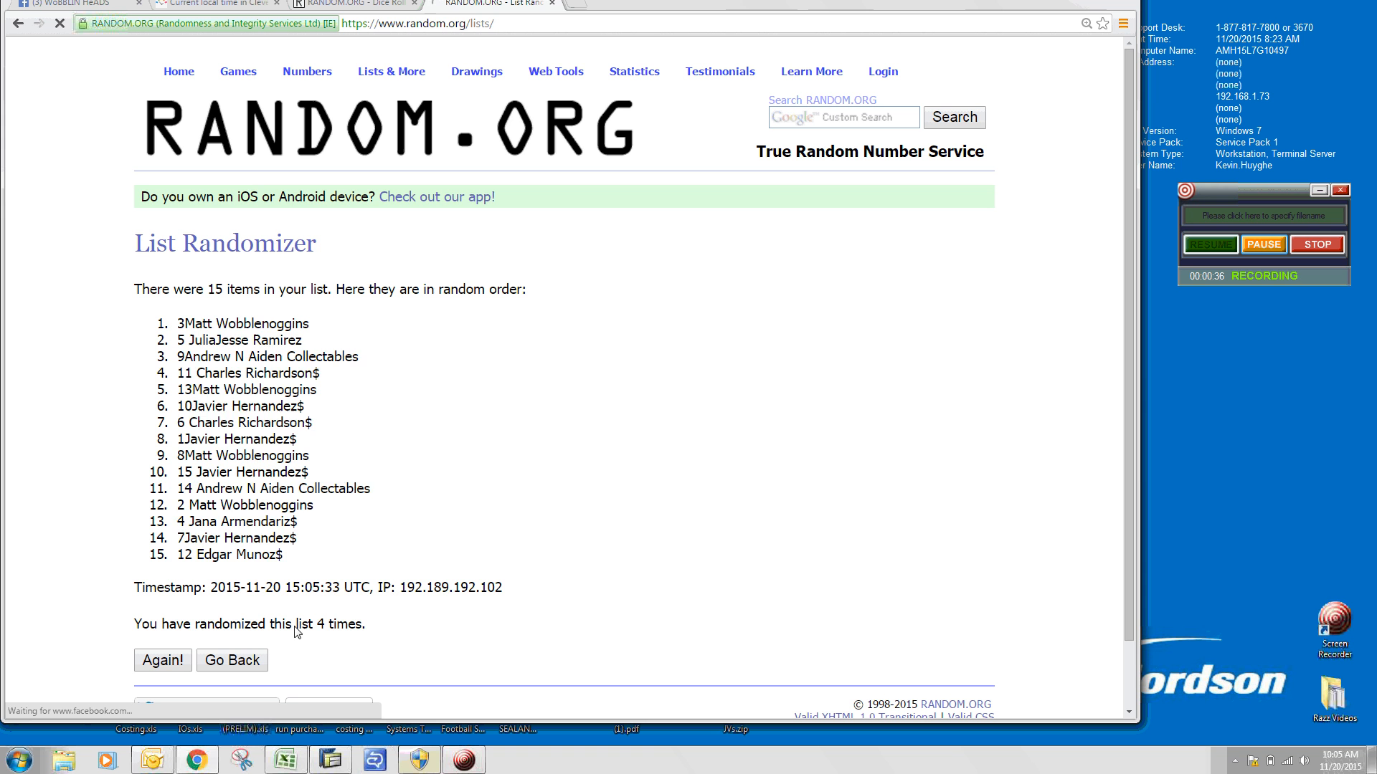
pyautogui.click(162, 659)
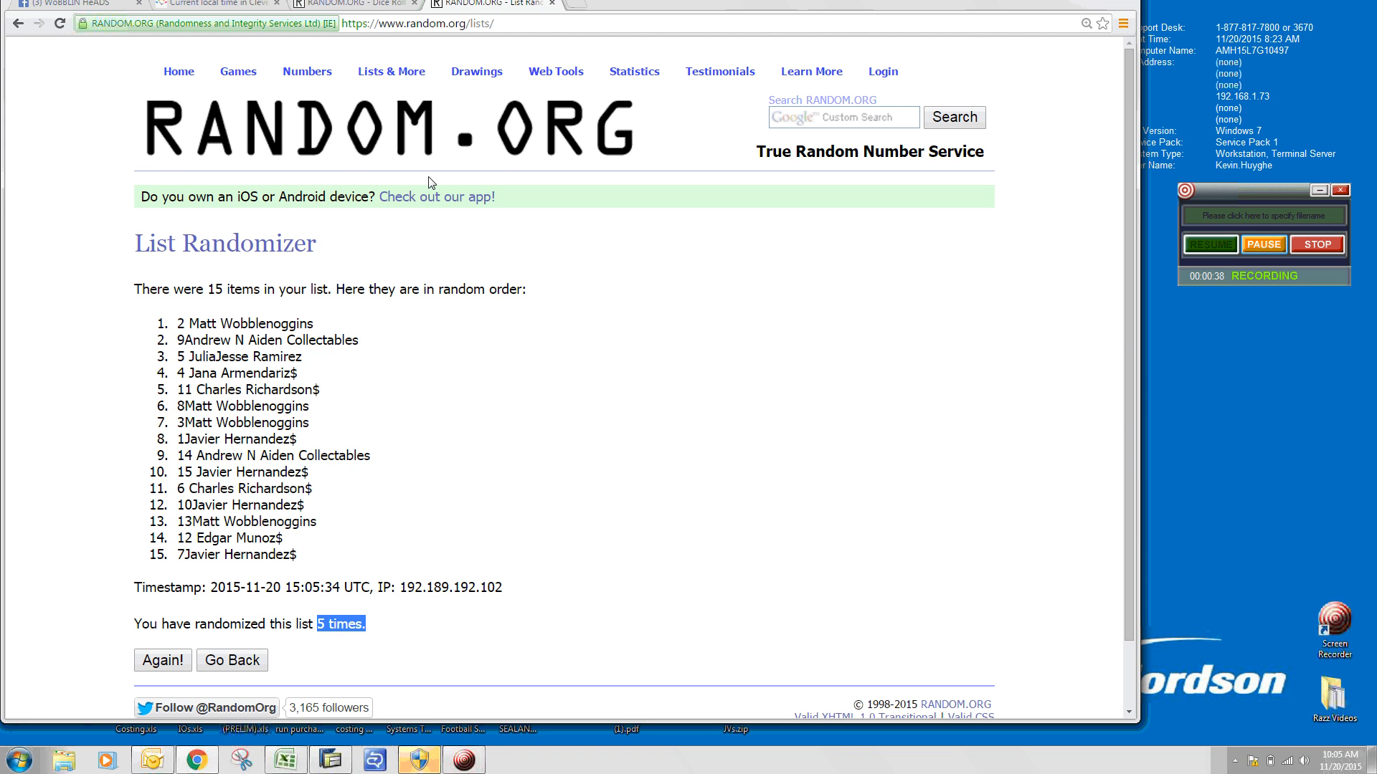
pyautogui.click(351, 3)
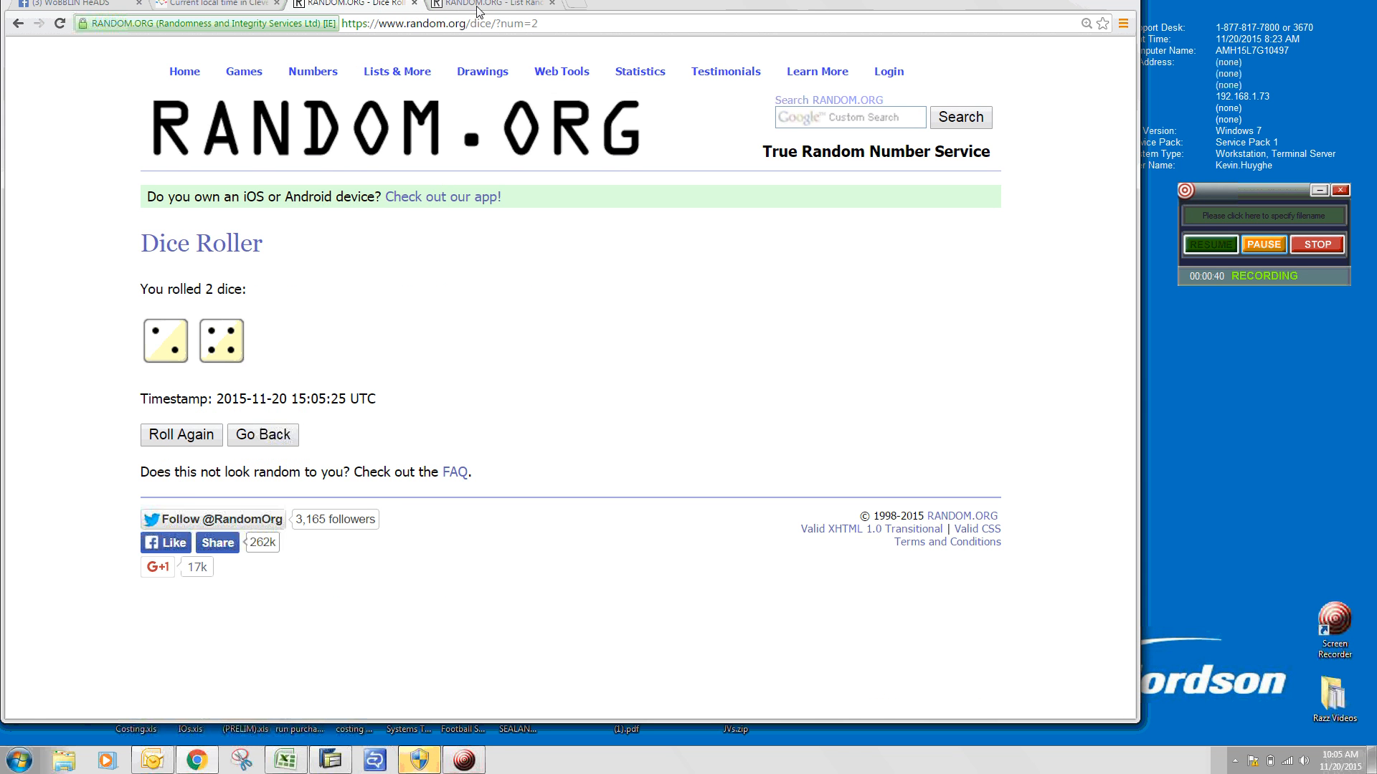
pyautogui.click(491, 3)
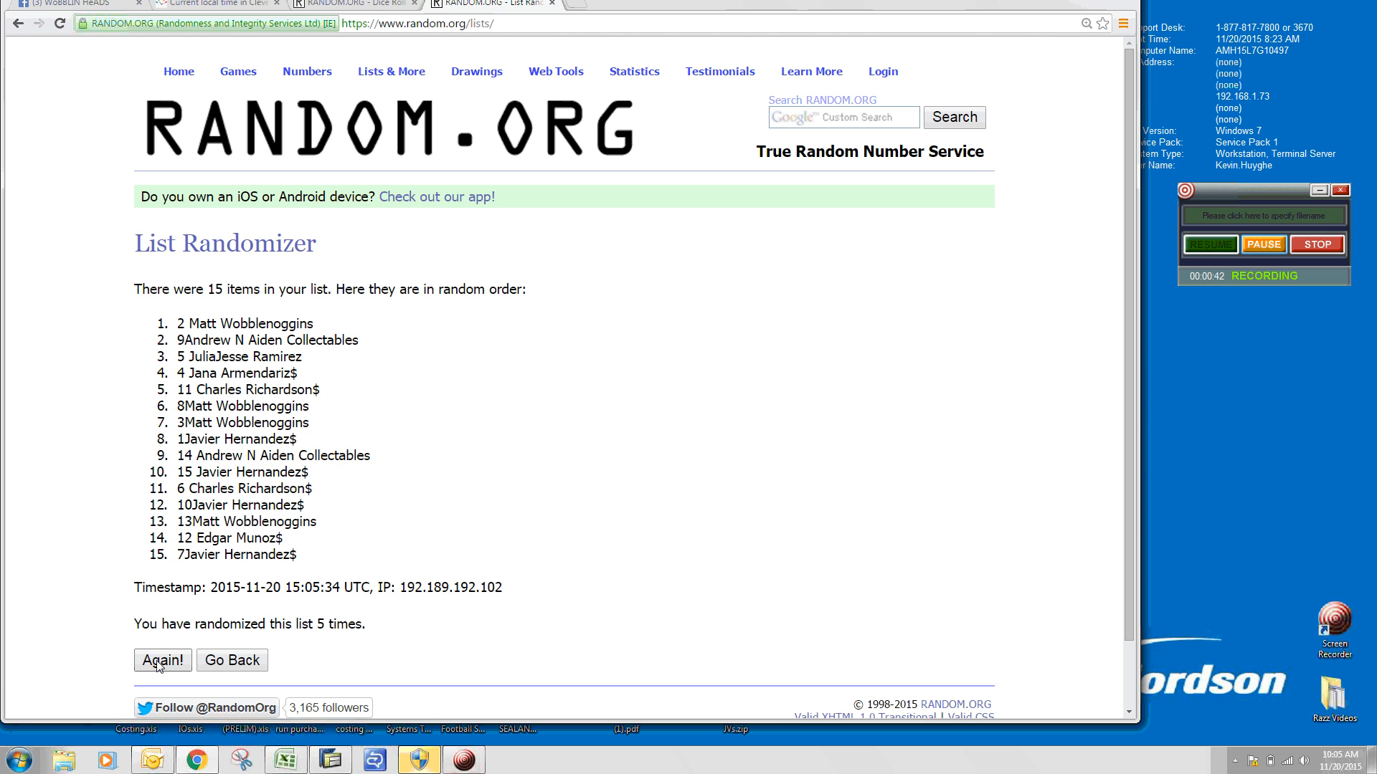
pyautogui.click(162, 660)
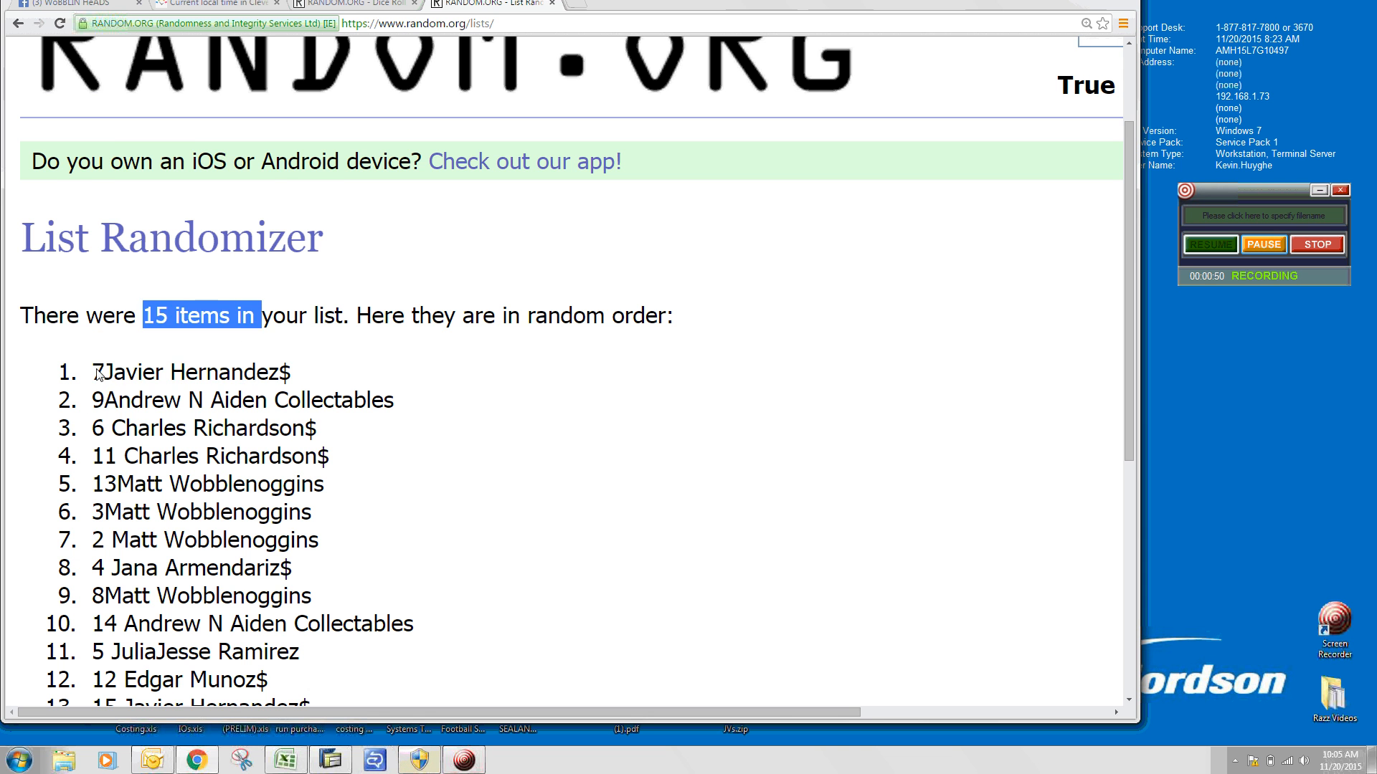
# Check the current local time and return to the Facebook raffle post.
pyautogui.scroll(-3)
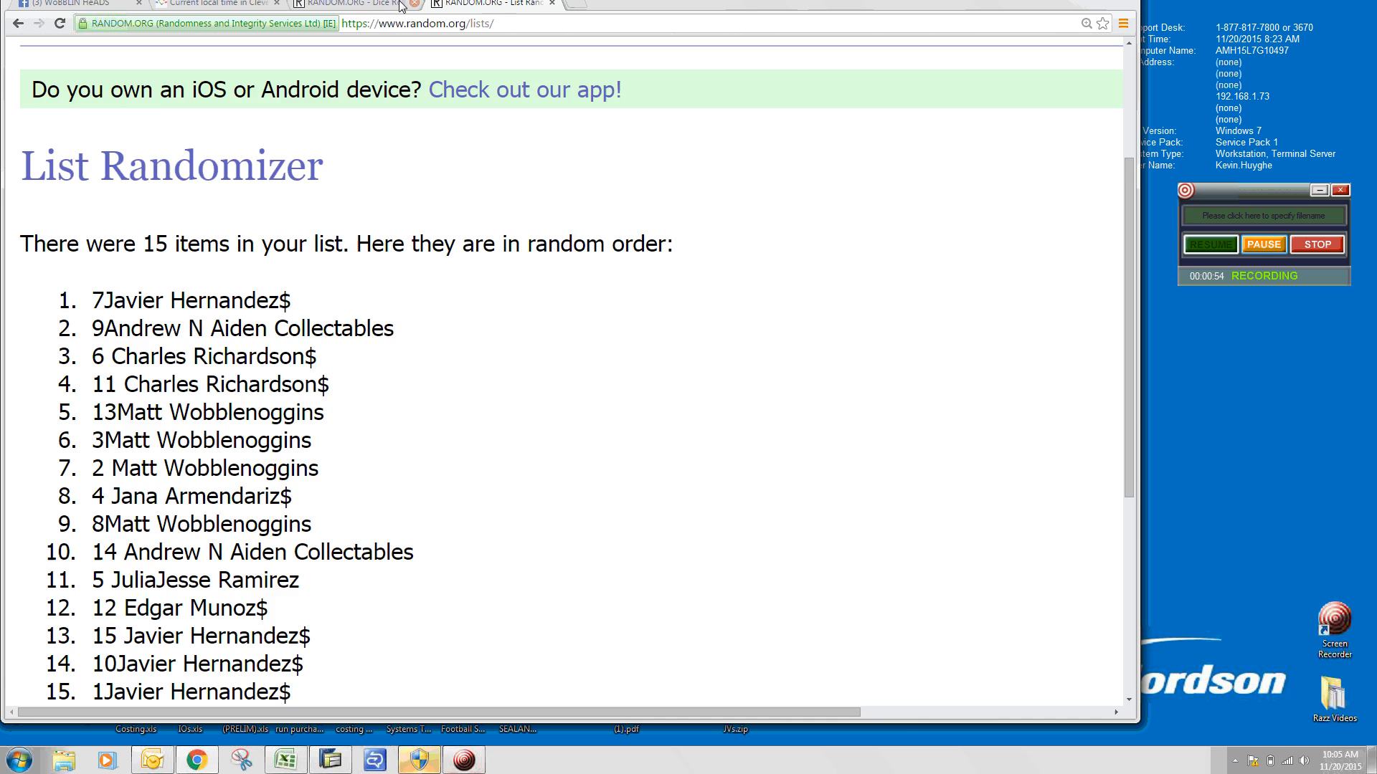
pyautogui.click(211, 3)
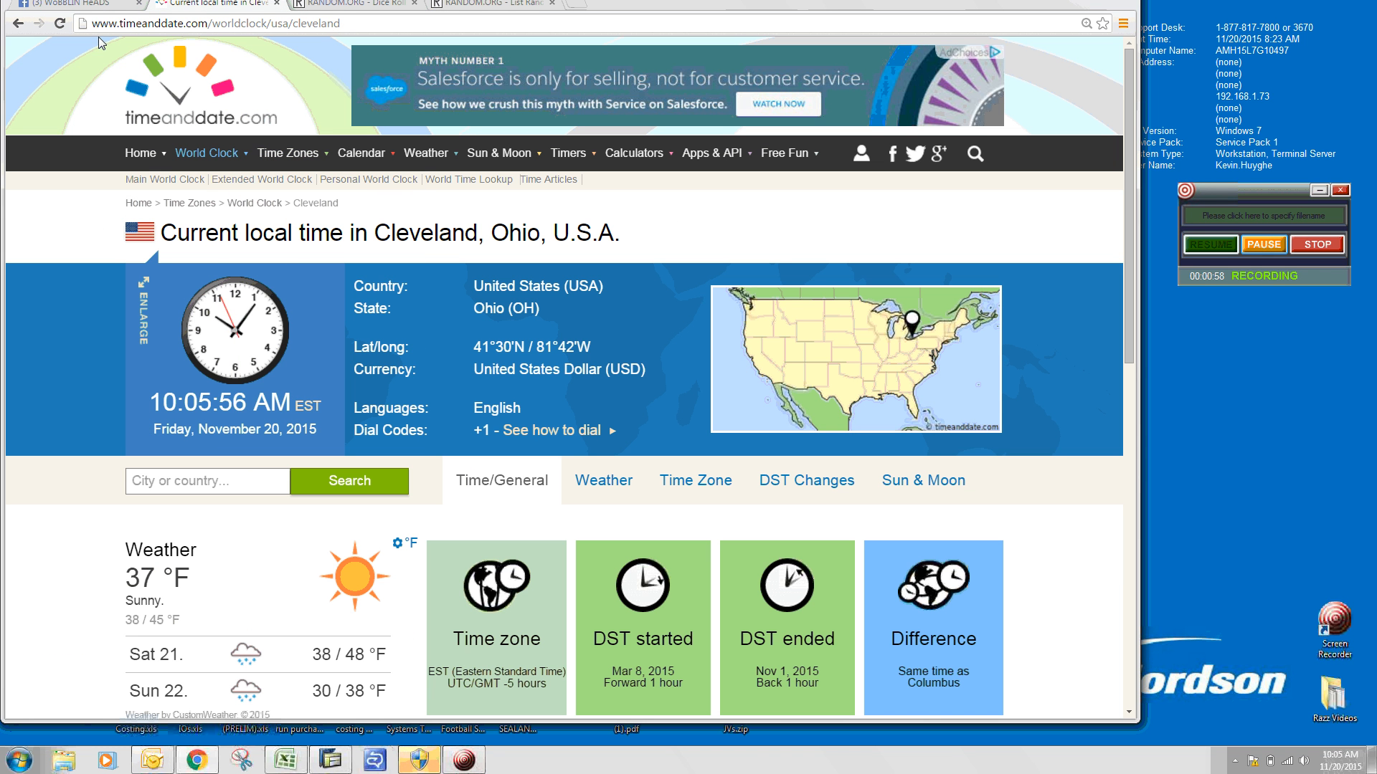
pyautogui.click(75, 5)
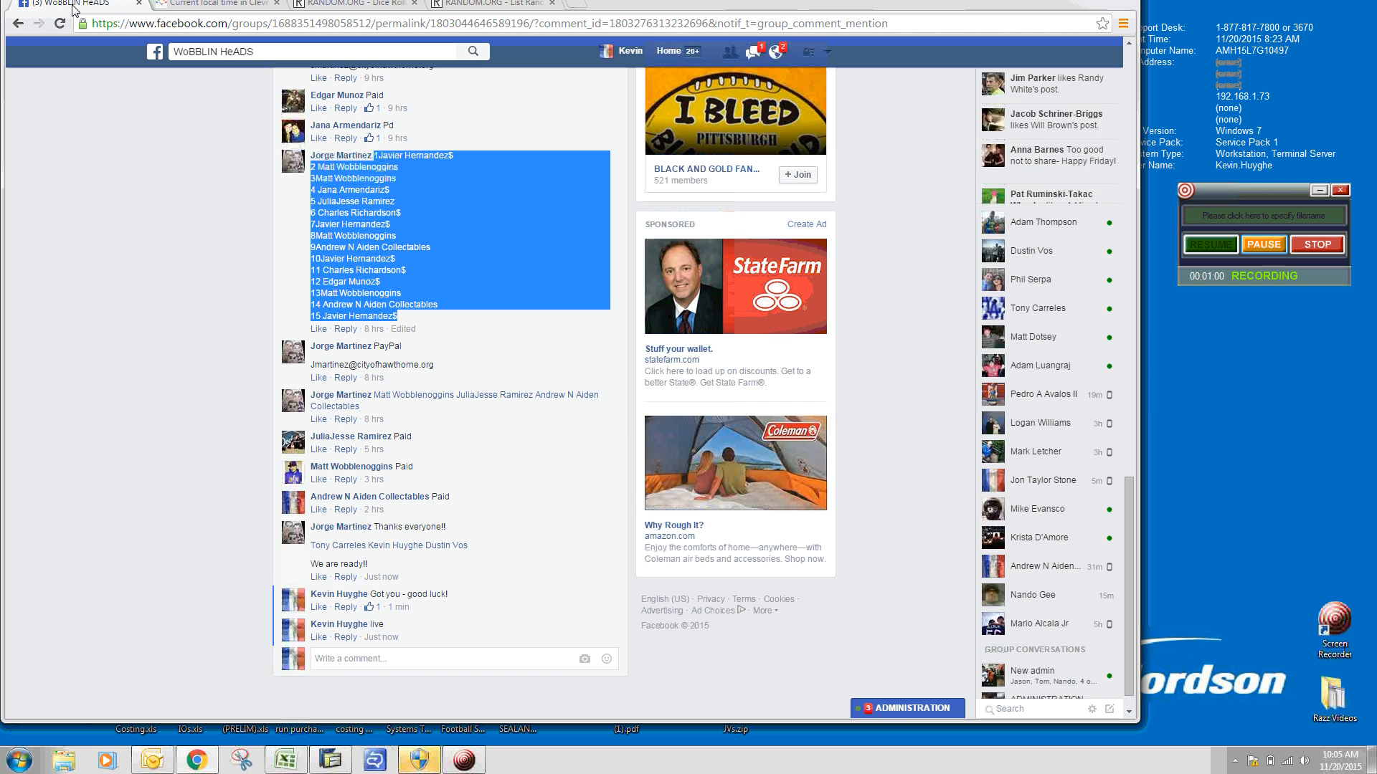